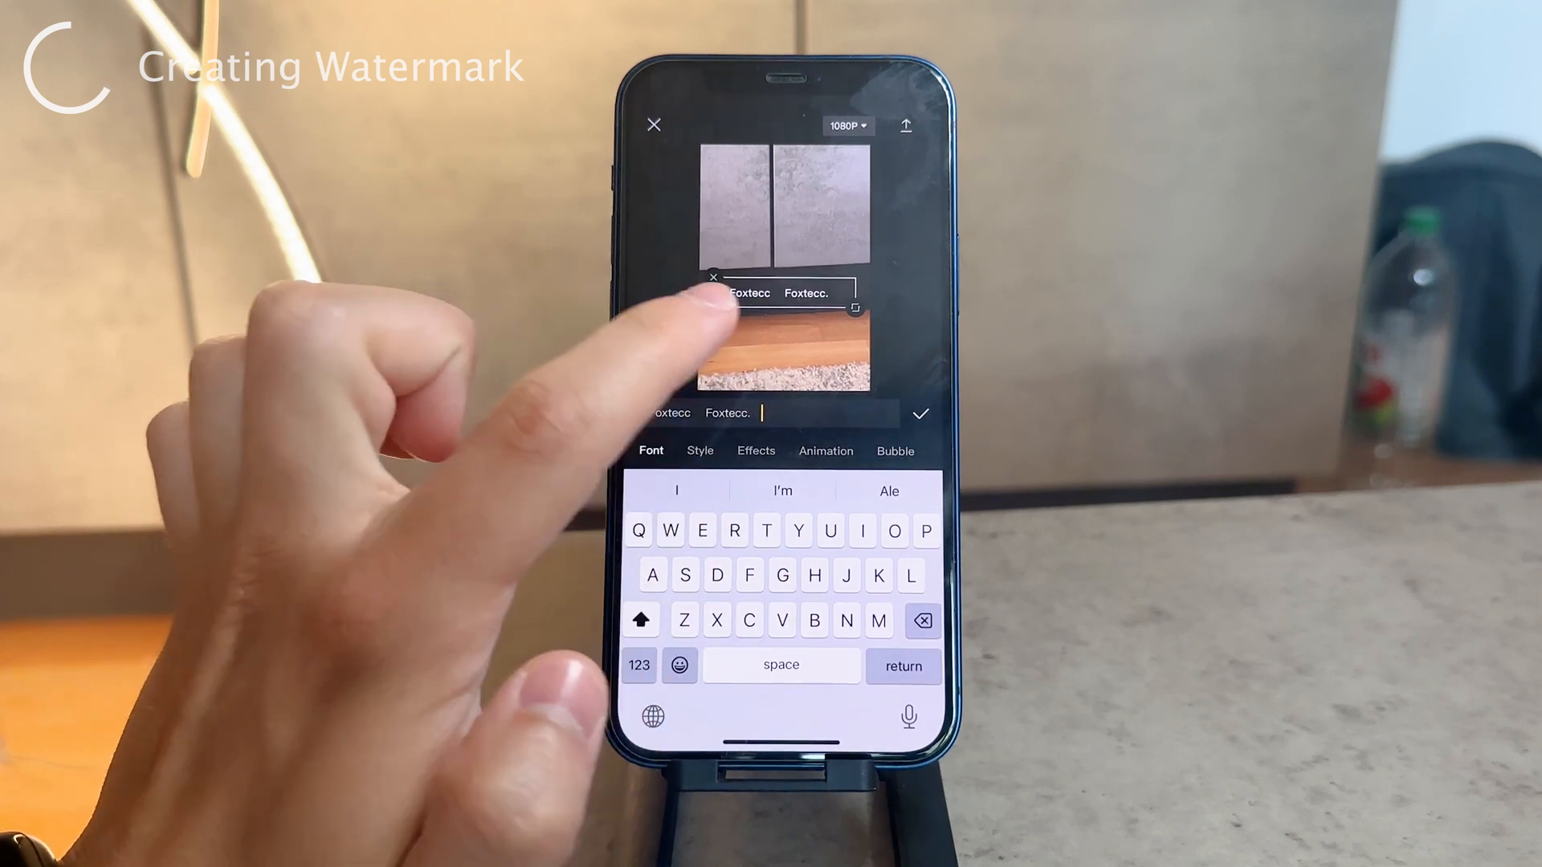
# Add a text layer repeating 'Foxtecc.' several times as a watermark line.
pyautogui.click(920, 413)
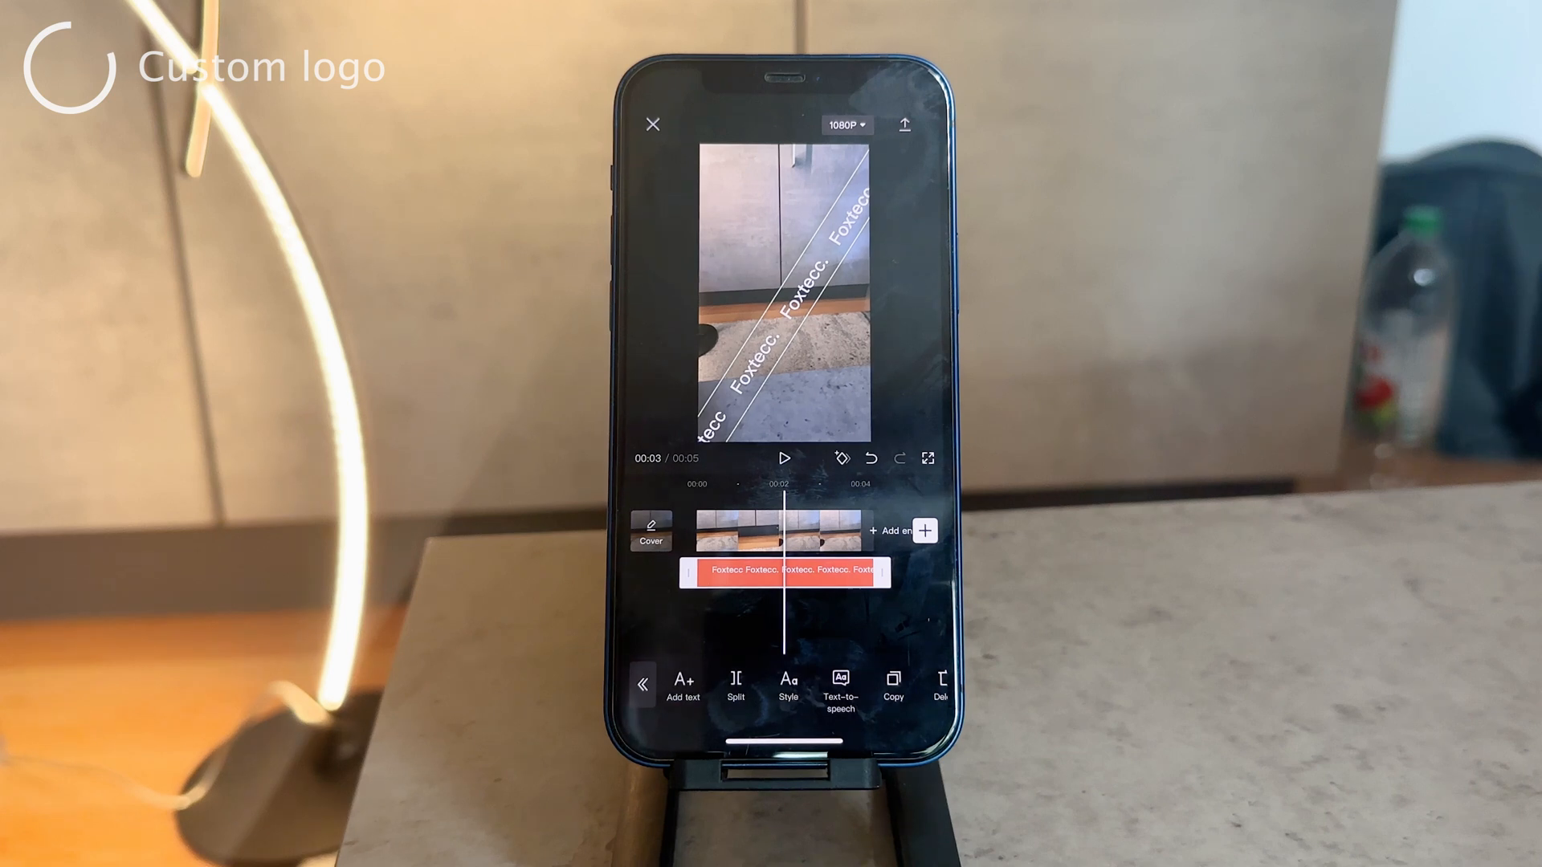